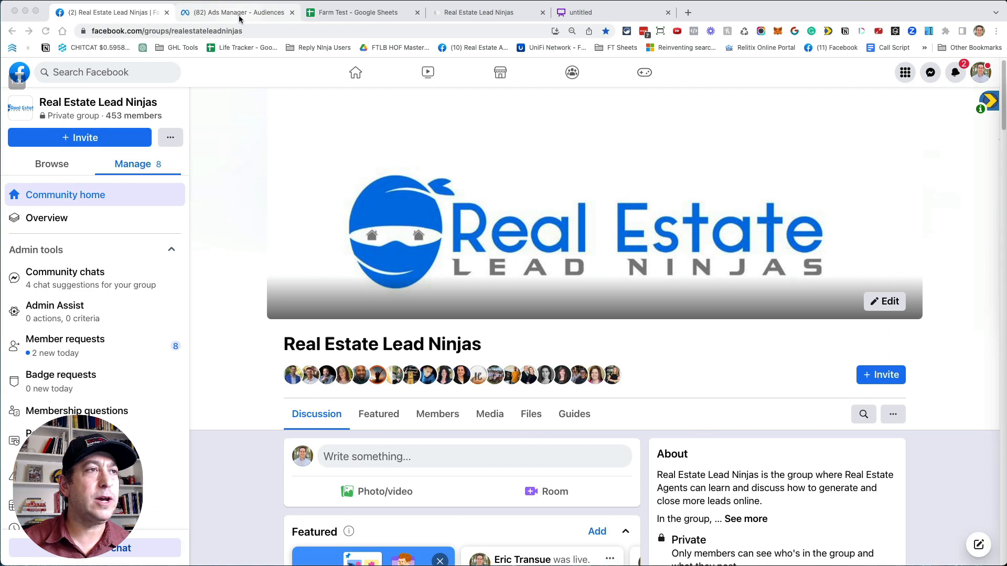
Switch from the Real Estate Lead Ninjas group to the Ads Manager Audiences list.
click(241, 13)
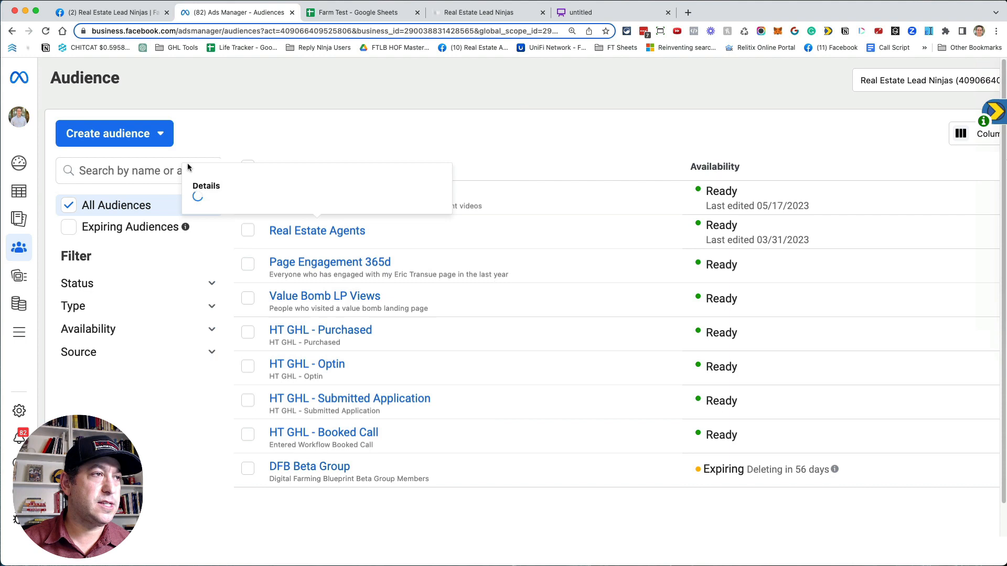
click(113, 133)
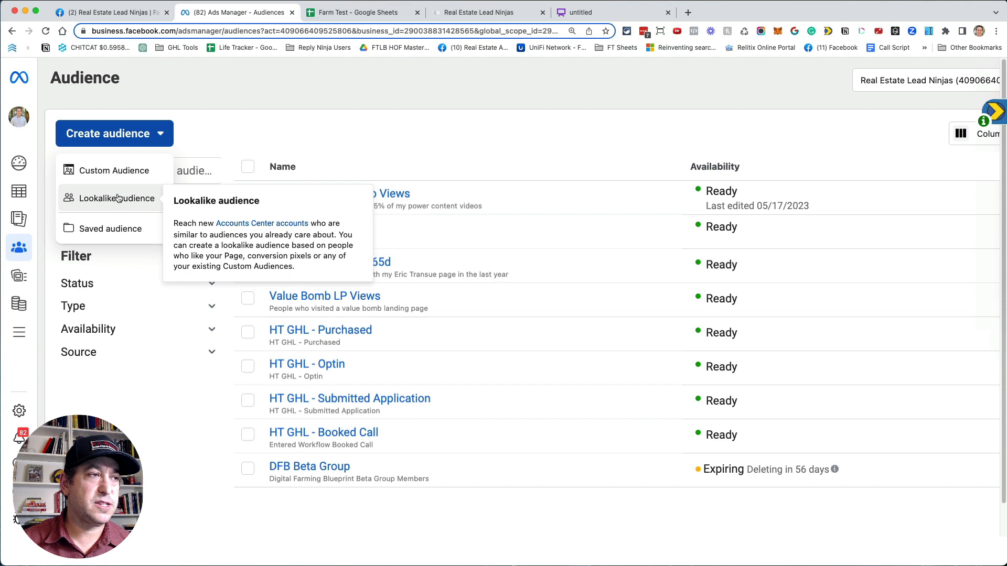
mouse_move(118, 229)
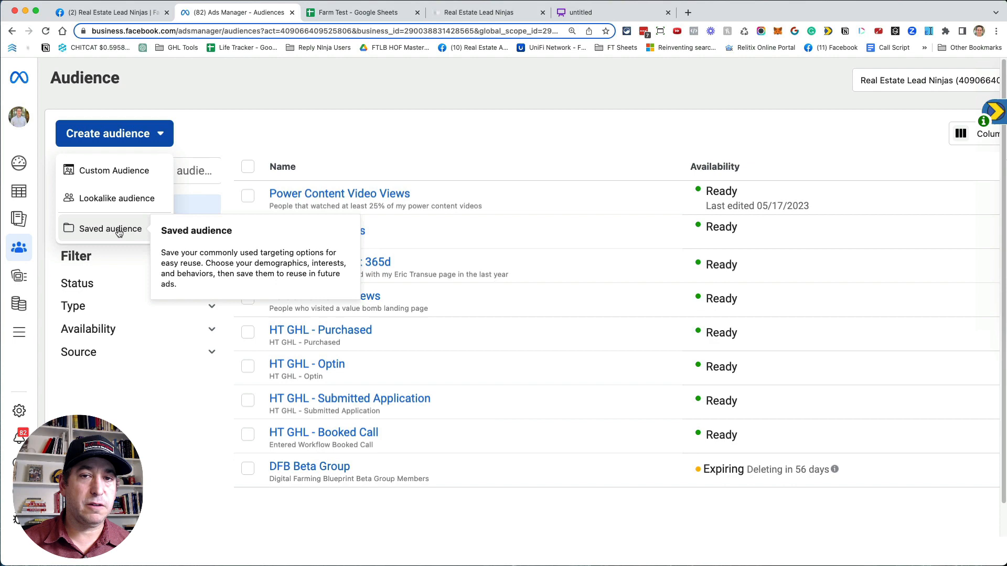
click(109, 229)
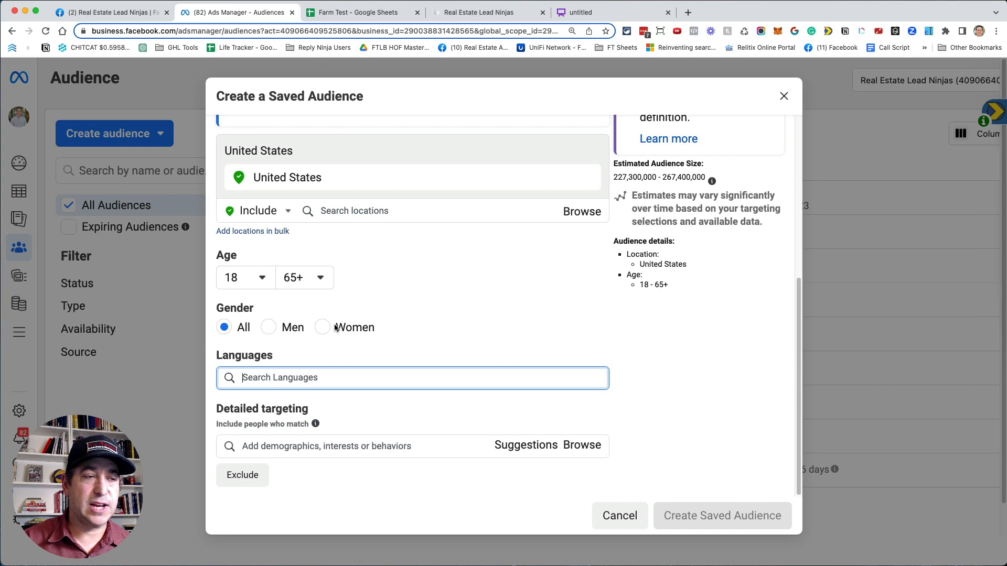
text(first t)
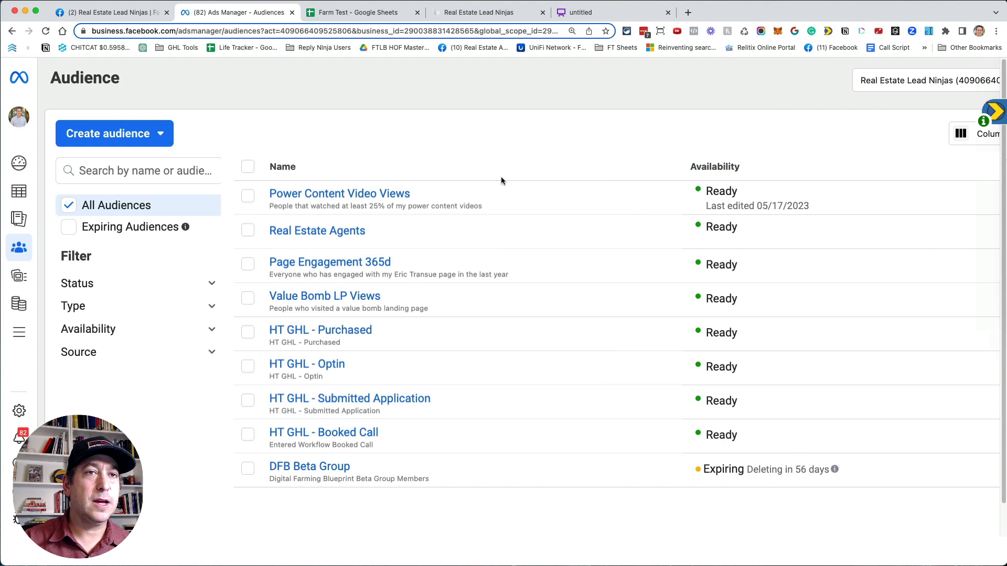
Begin a new Custom Audience and choose Facebook page as its source.
click(114, 133)
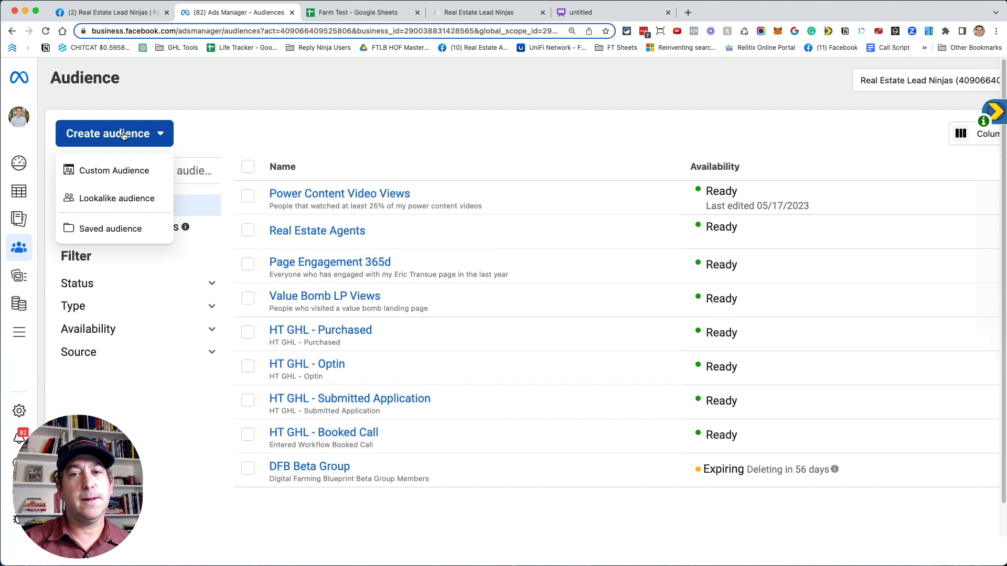
mouse_move(105, 171)
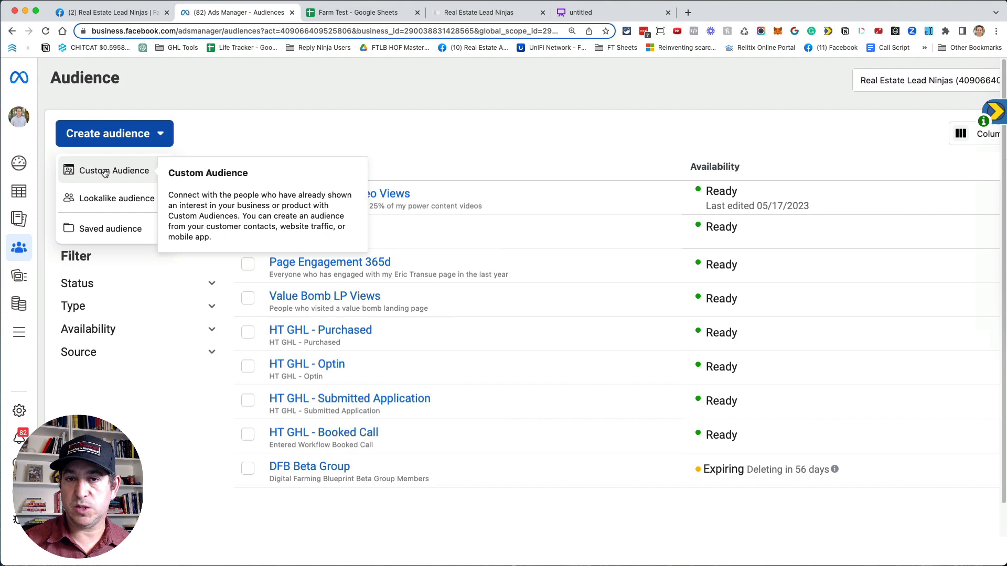
click(114, 170)
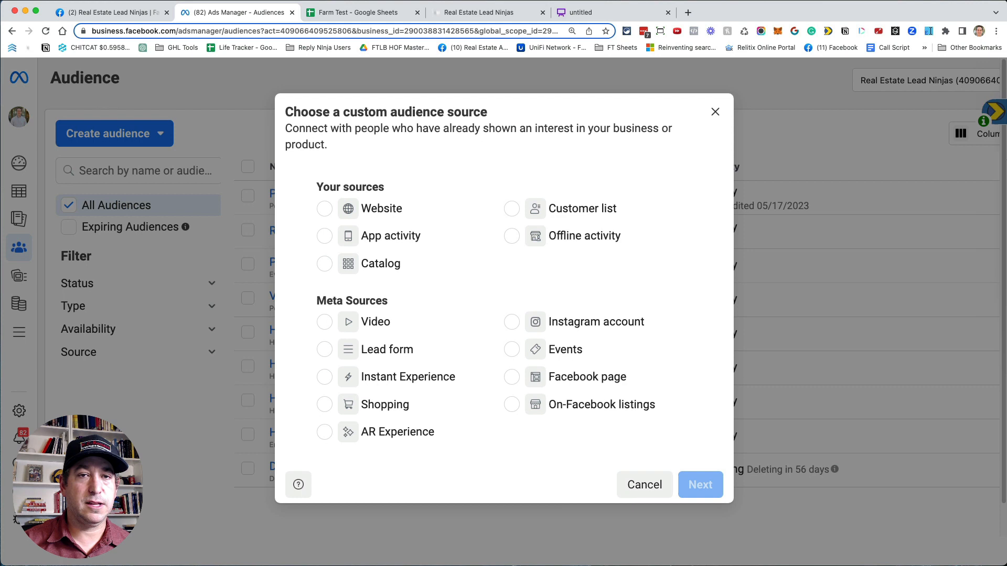
mouse_move(443, 285)
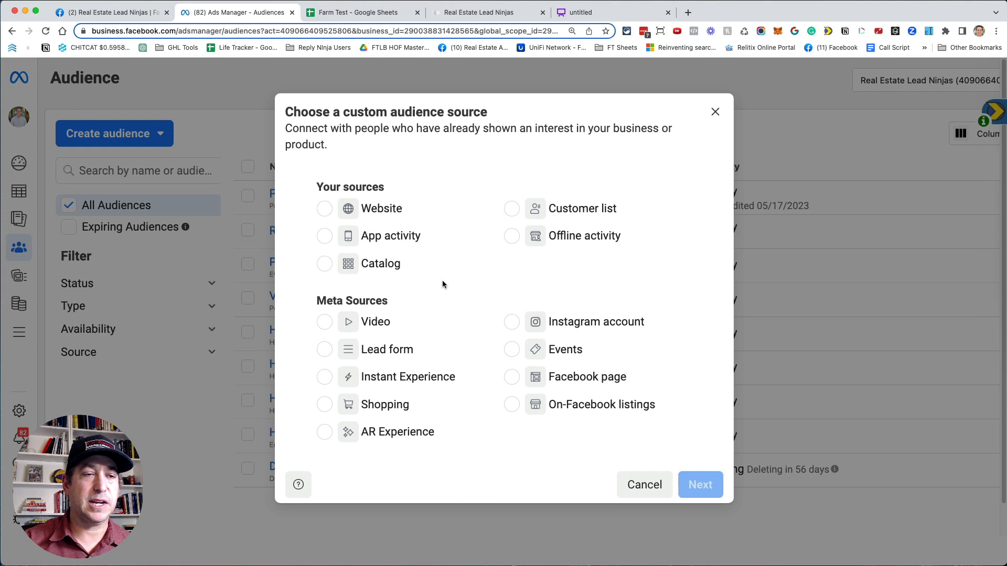
click(511, 377)
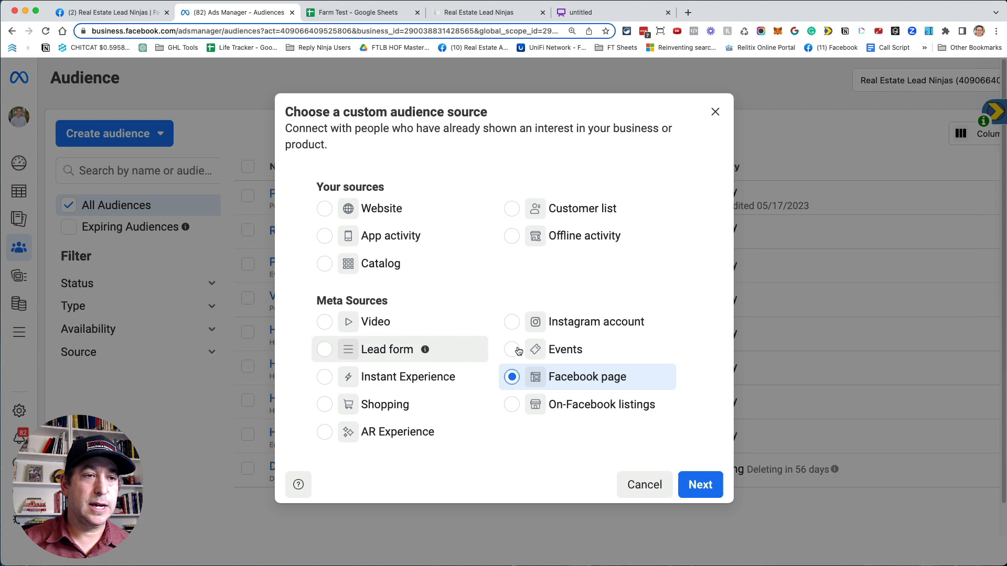
click(701, 485)
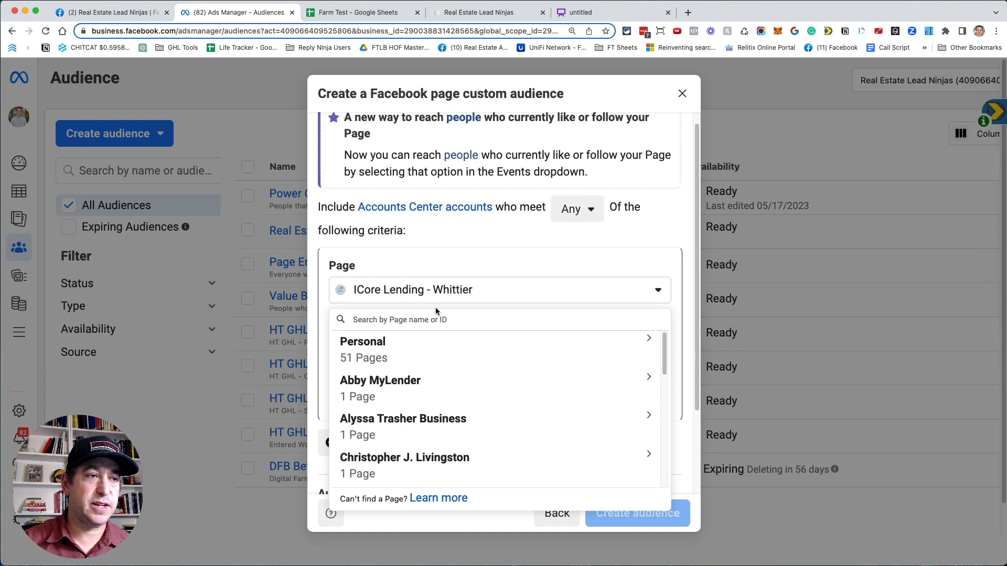
text(real estate lead)
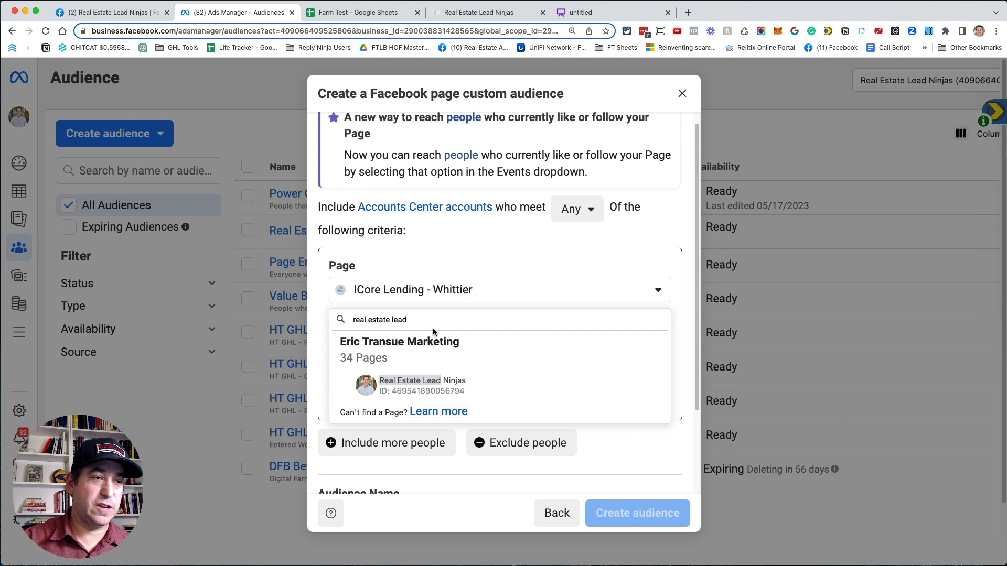
click(410, 381)
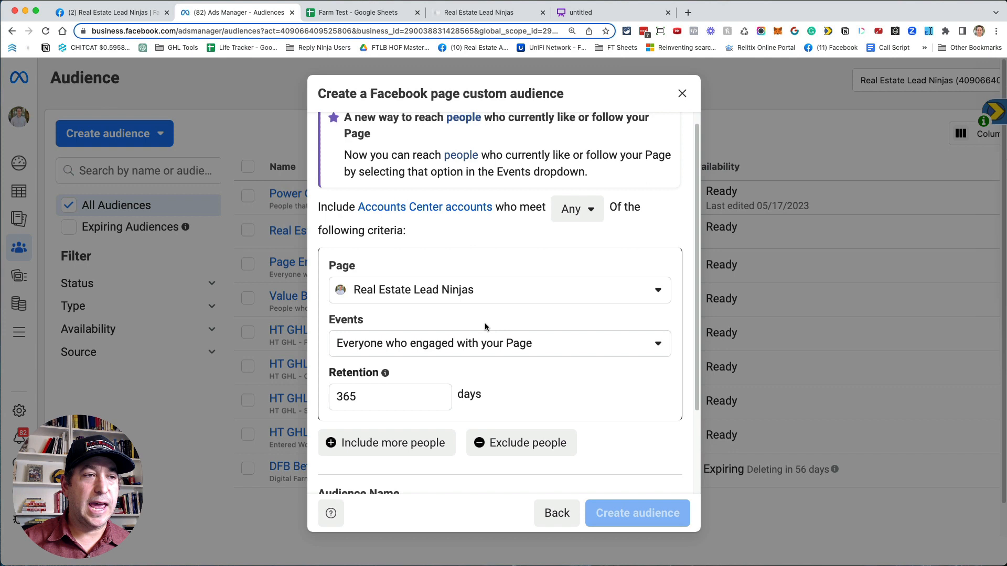
text(asdfsafs)
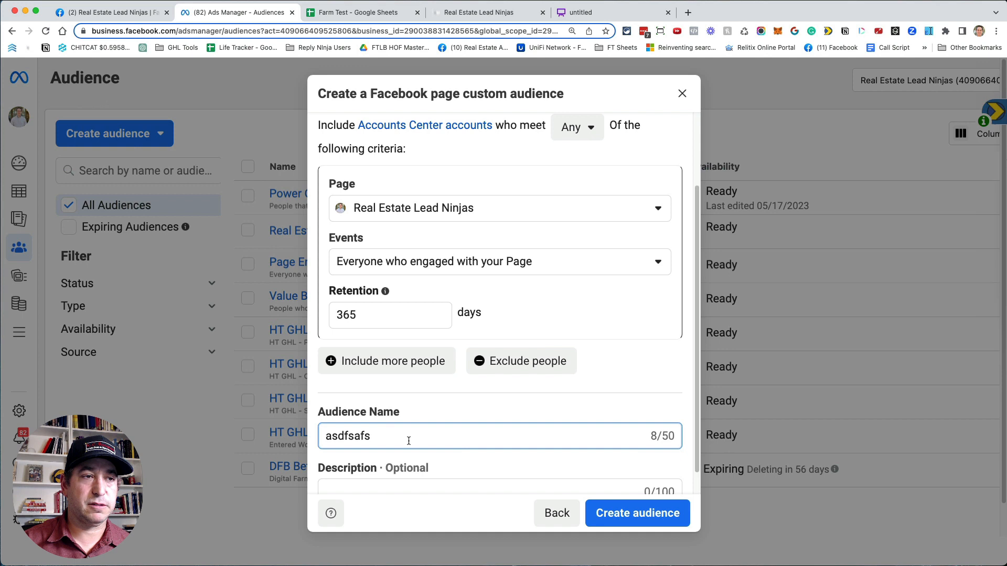
click(500, 262)
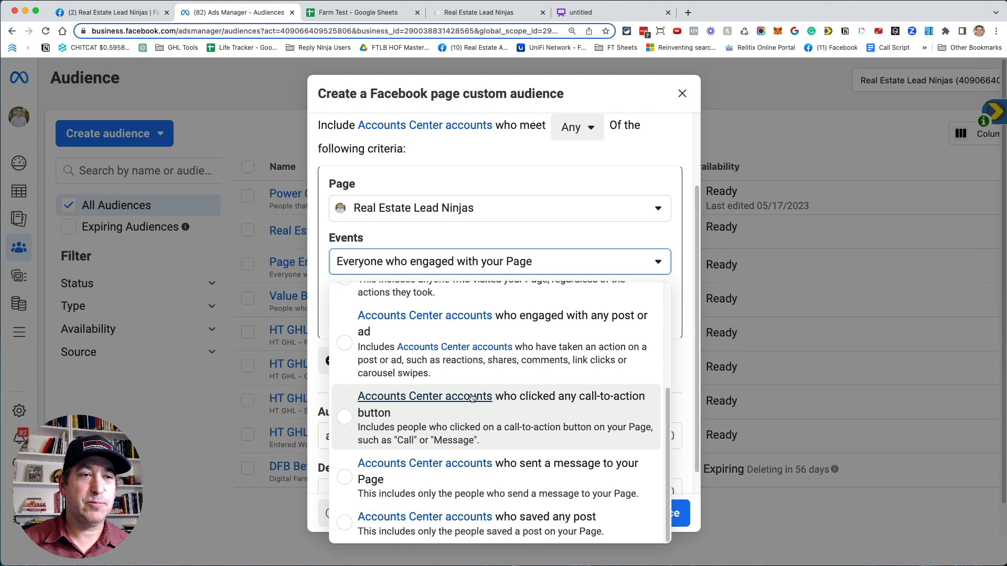
click(682, 93)
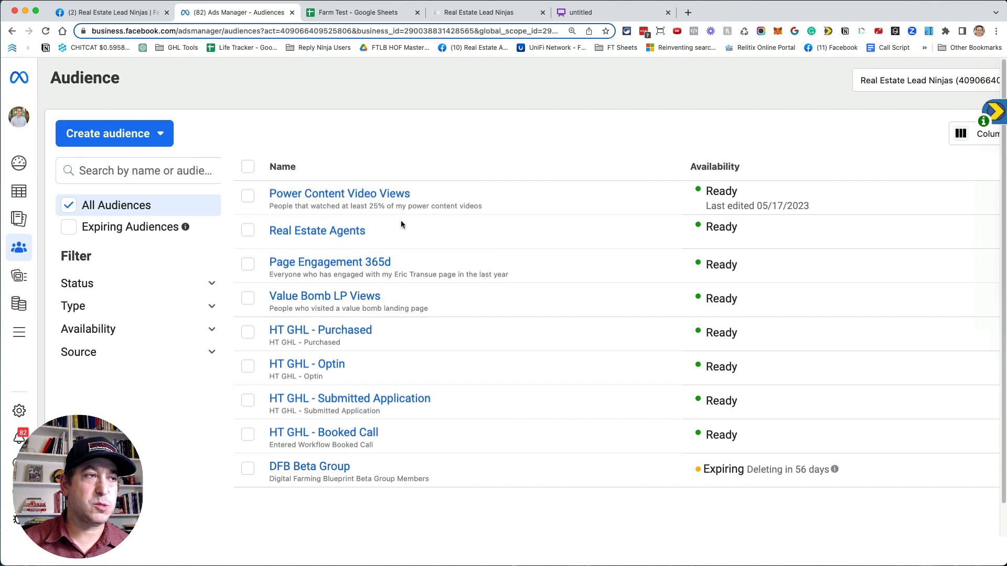
Draft a Website audience of visitors whose URL contains 'success', then go back to the source chooser.
click(114, 133)
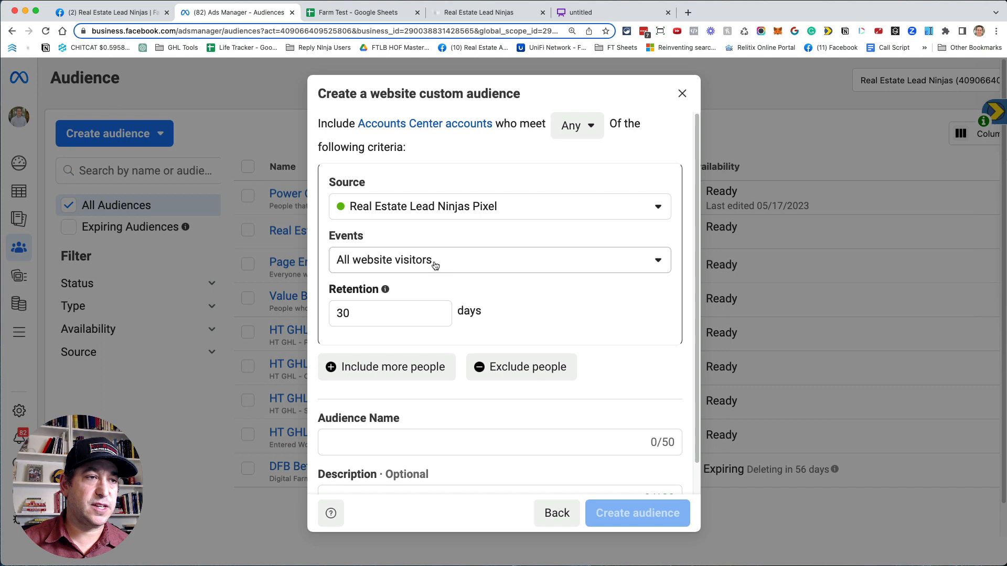
click(500, 260)
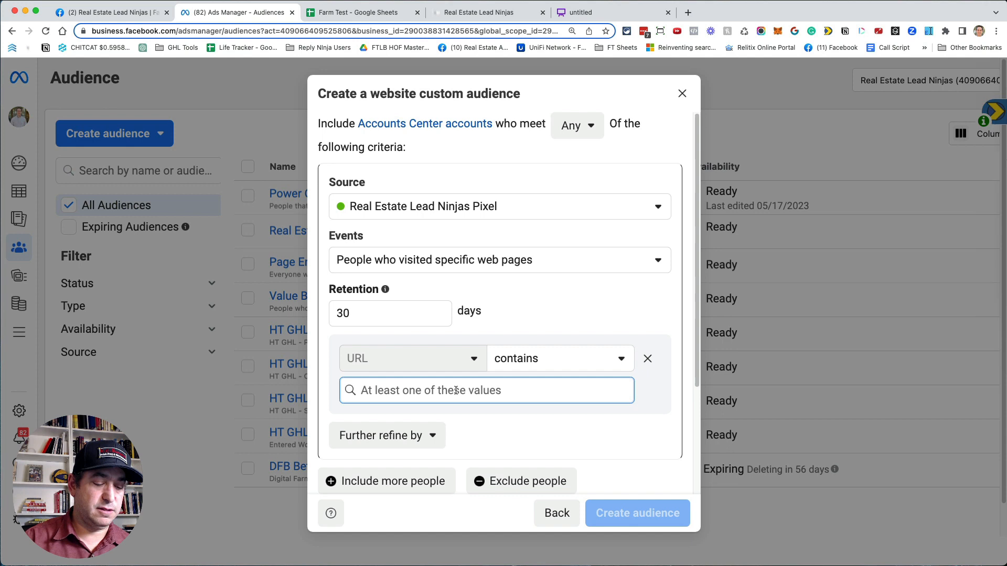
text(realestateleadninjas.com/s)
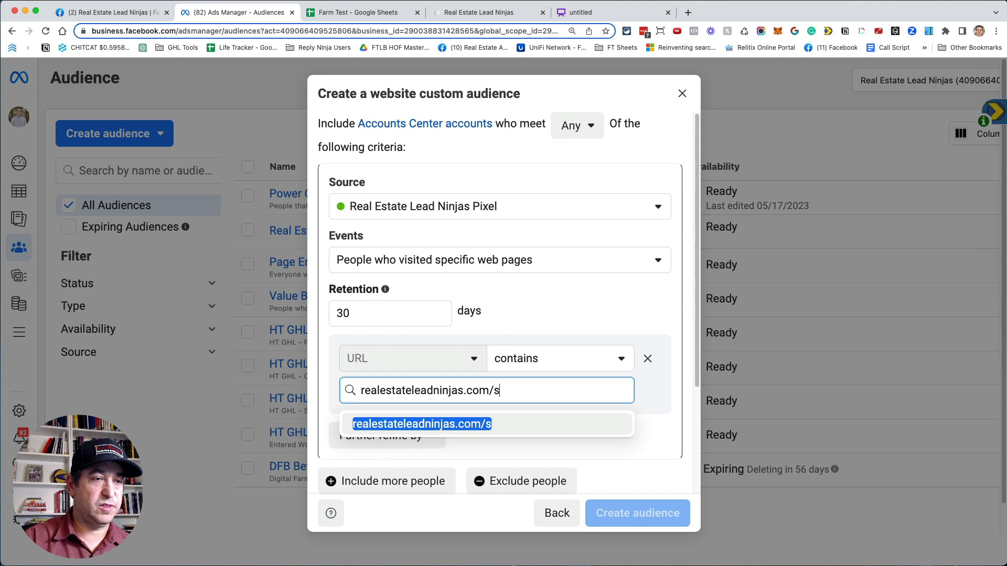
text(chedul)
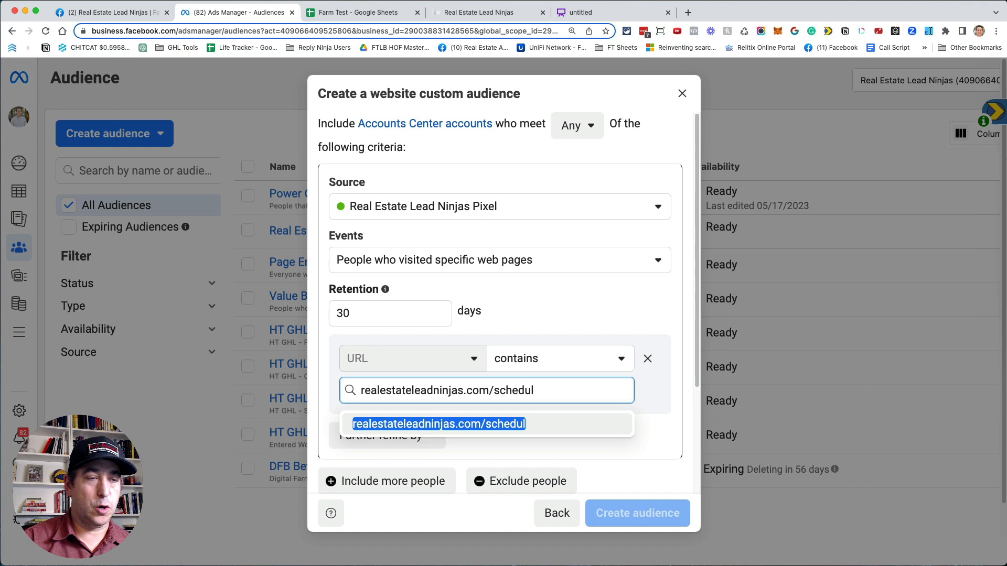
text(success)
text(casfdasfsad)
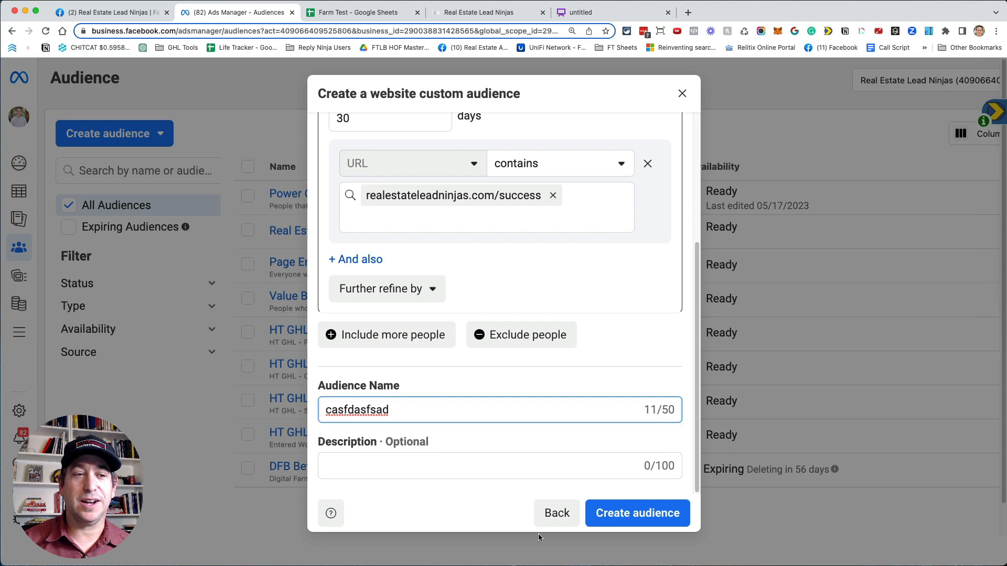
click(556, 514)
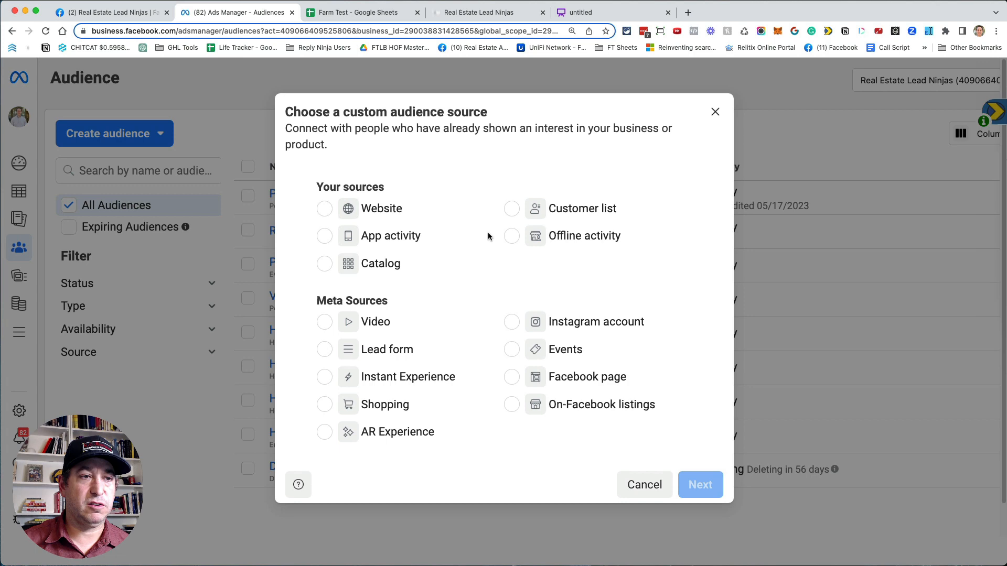
Try a Video-viewer source, search videos for 'eric t', then cancel the selection.
click(715, 111)
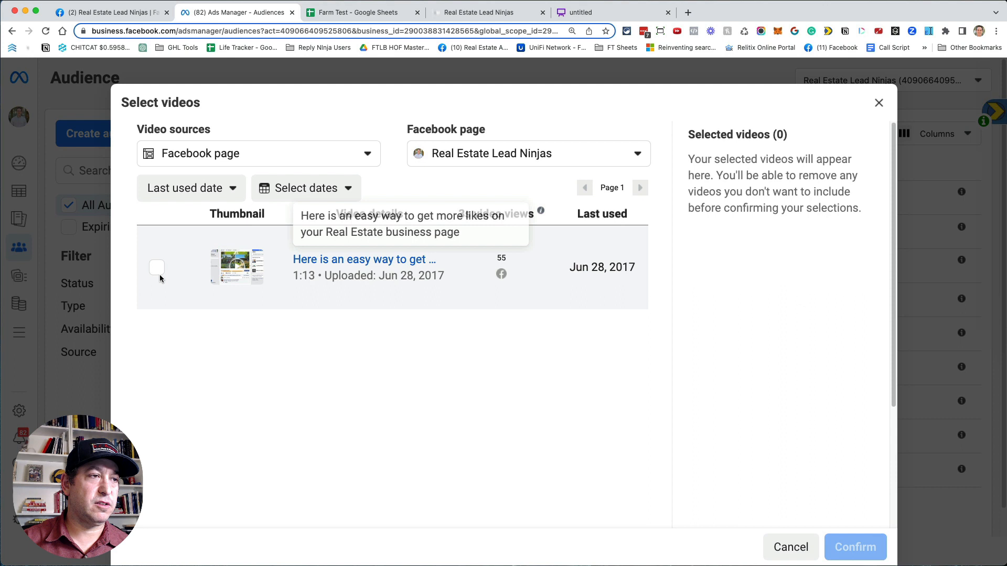
text(eric t)
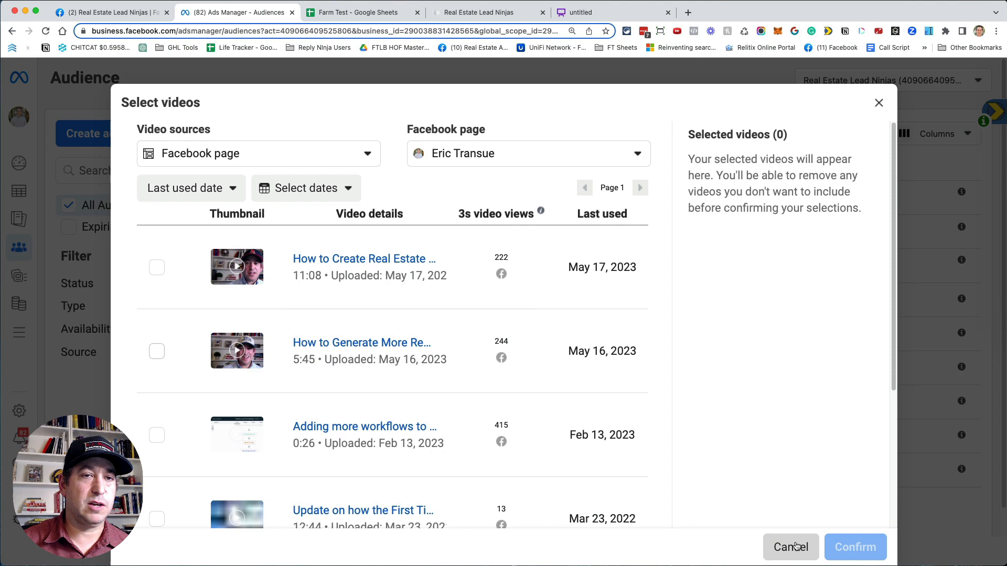
click(791, 548)
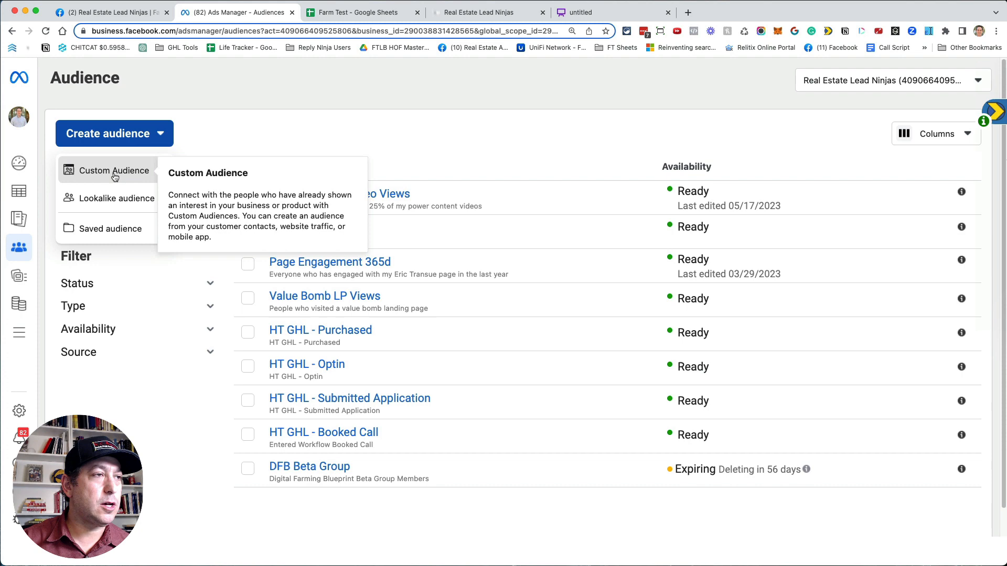
Begin a Customer list custom audience and review the Prepare your customer list step.
click(113, 170)
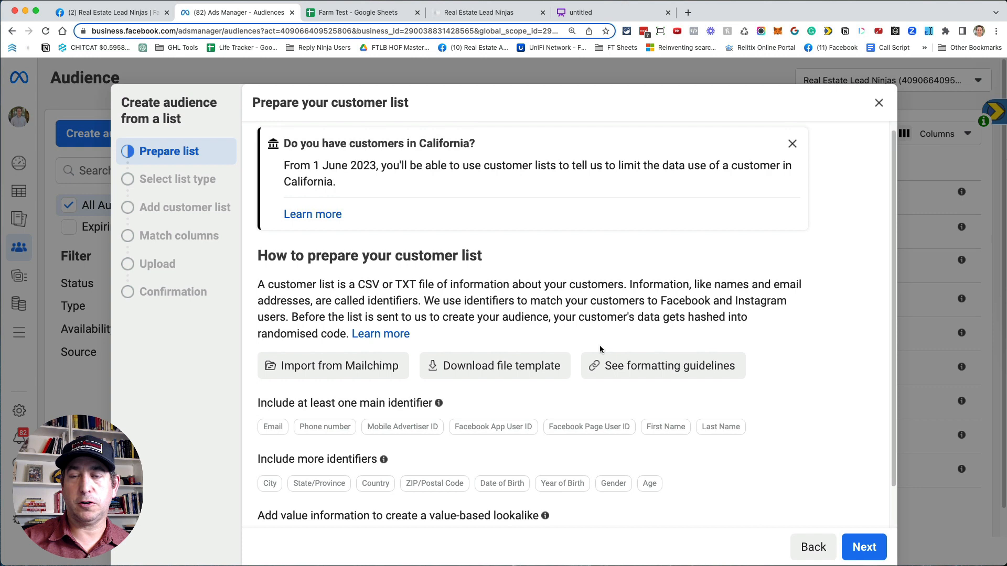
scroll(down, 3)
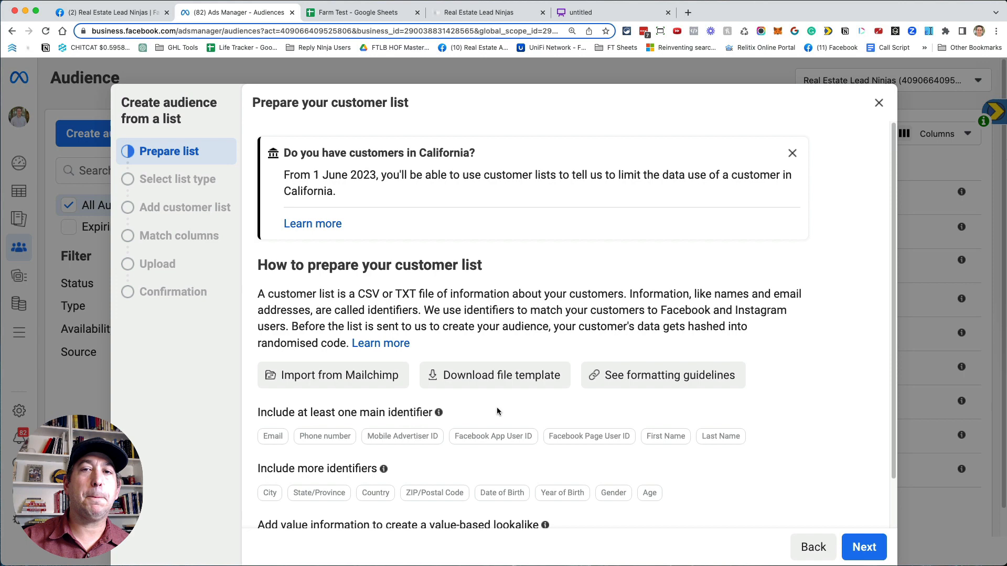
click(367, 12)
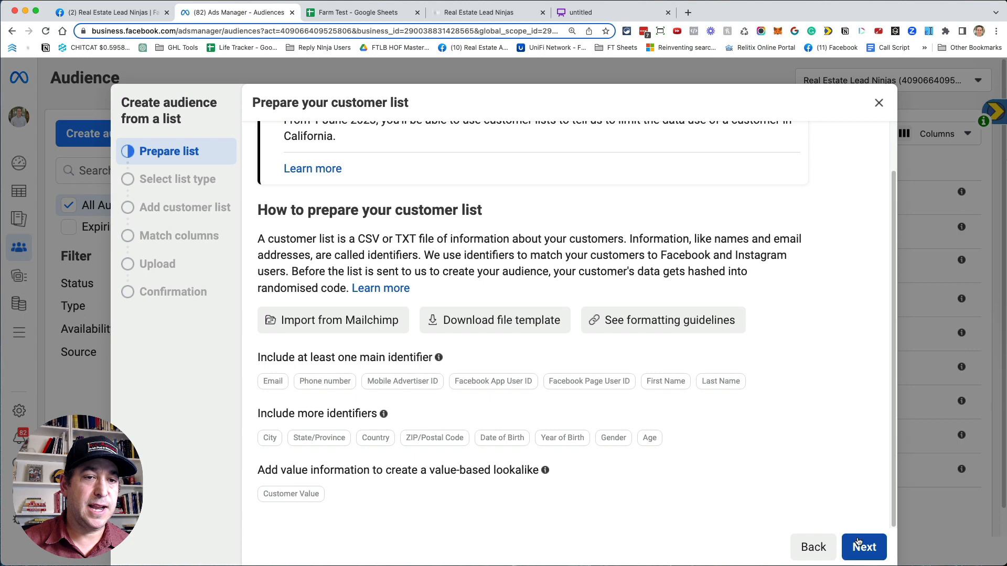
Confirm the first name, last name, email and phone column mapping and run Import & create.
click(864, 547)
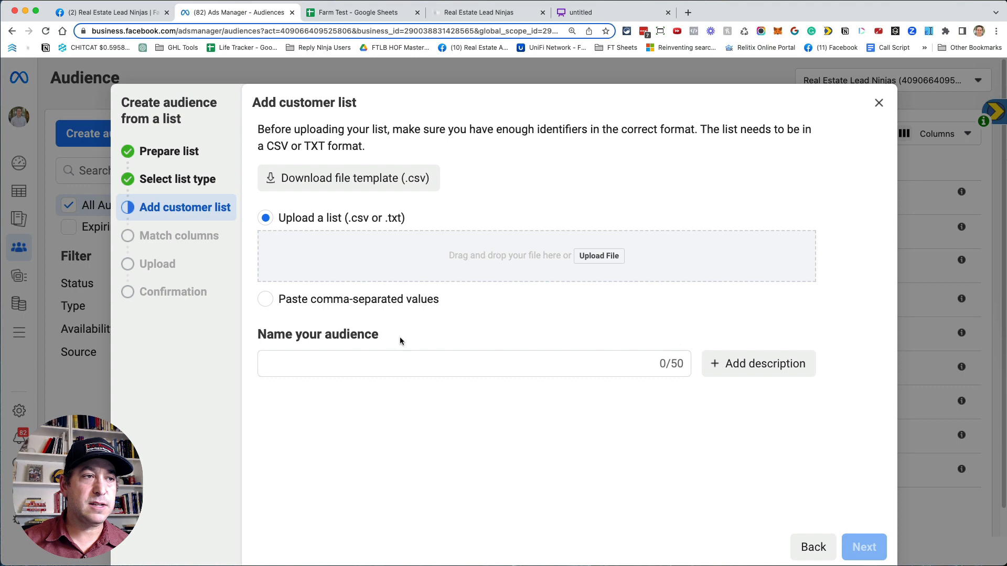
click(864, 547)
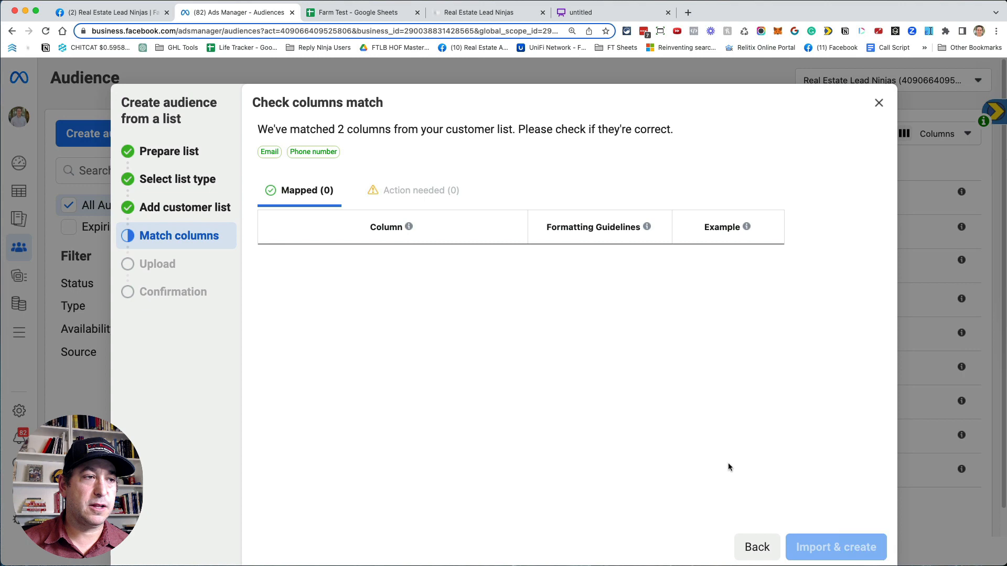
click(366, 12)
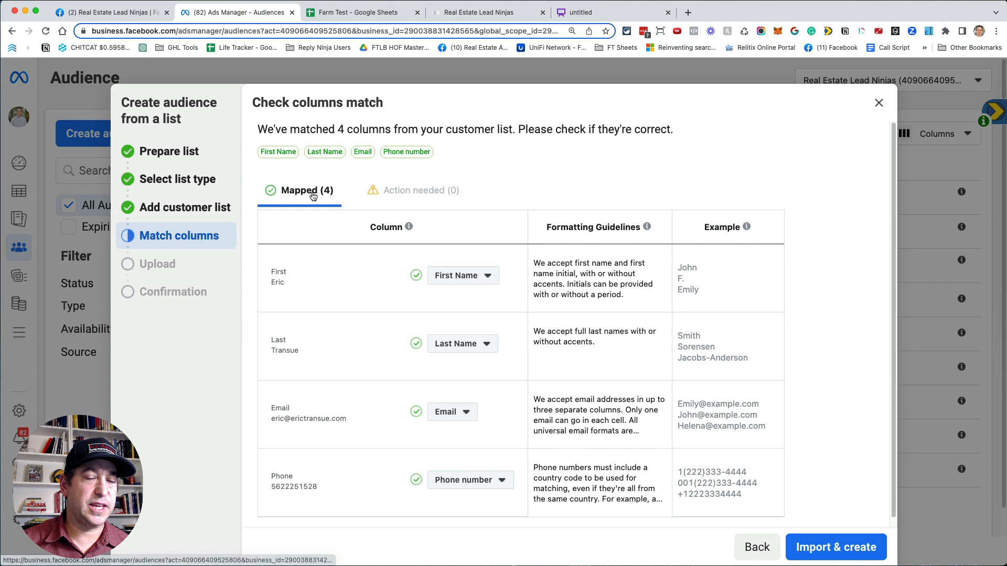
click(835, 547)
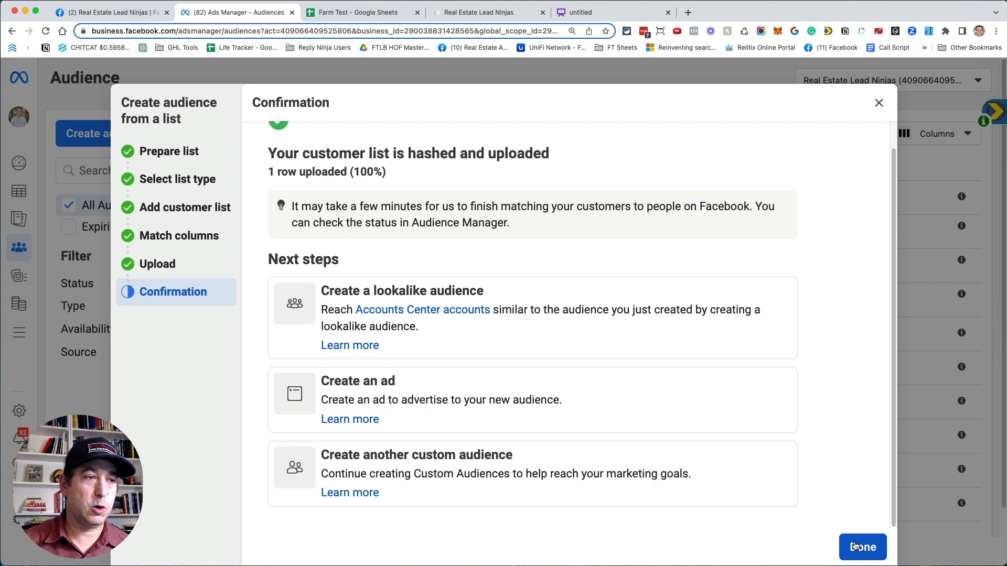
Name the uploaded audience 'Farm Area 1', confirm it shows Ready, then go to Reply Ninja contacts.
click(862, 548)
text(Farm Area)
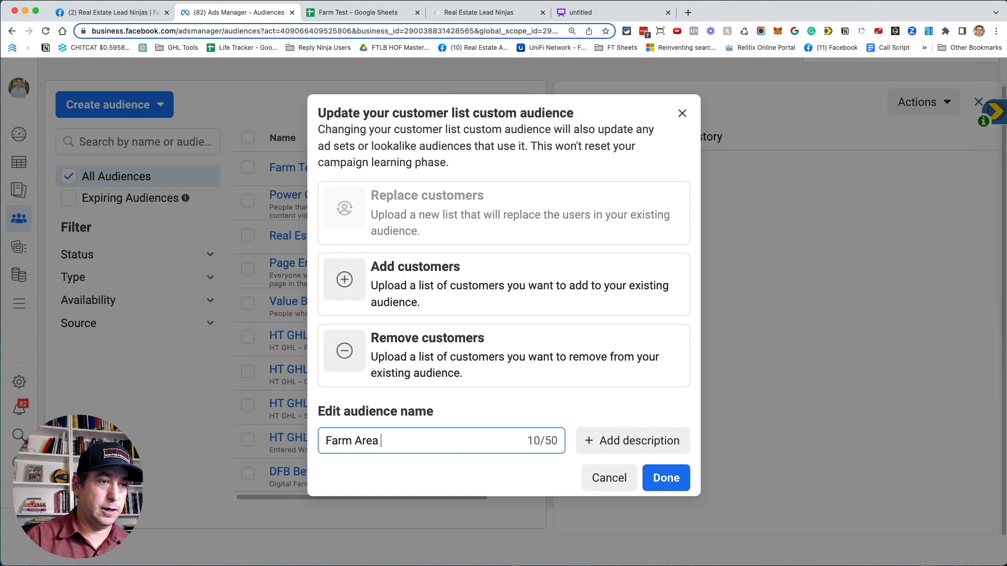
click(608, 478)
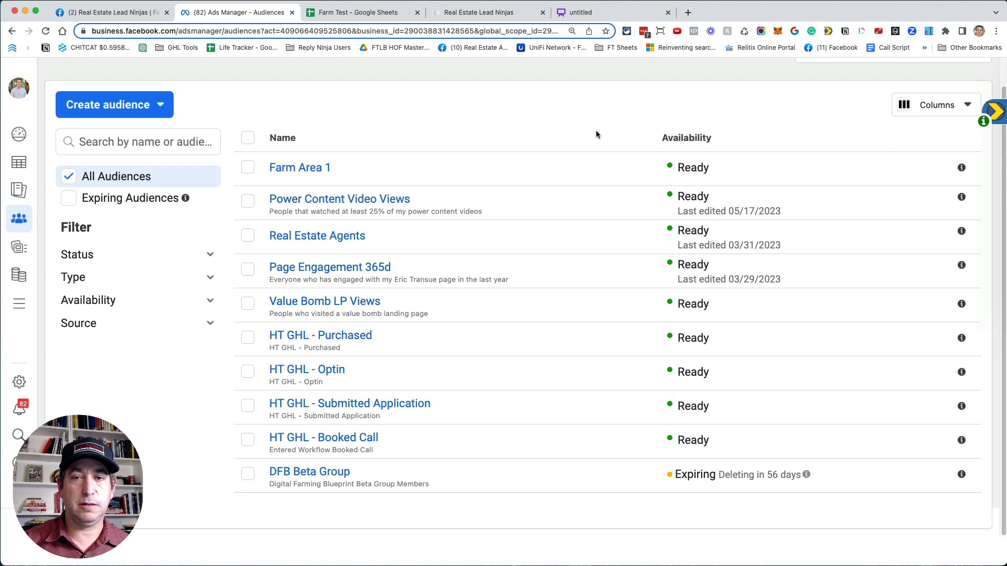
mouse_move(468, 104)
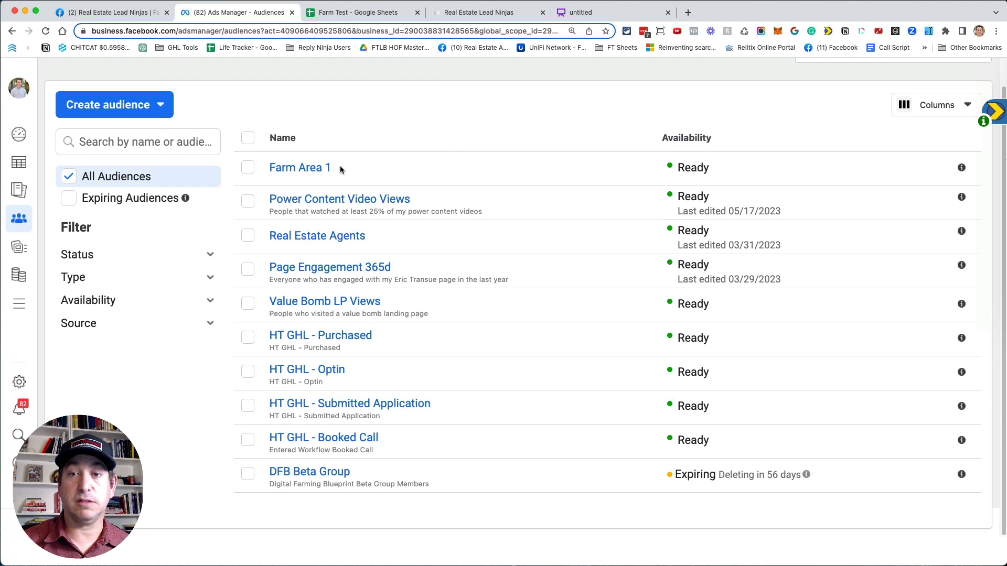
mouse_move(636, 192)
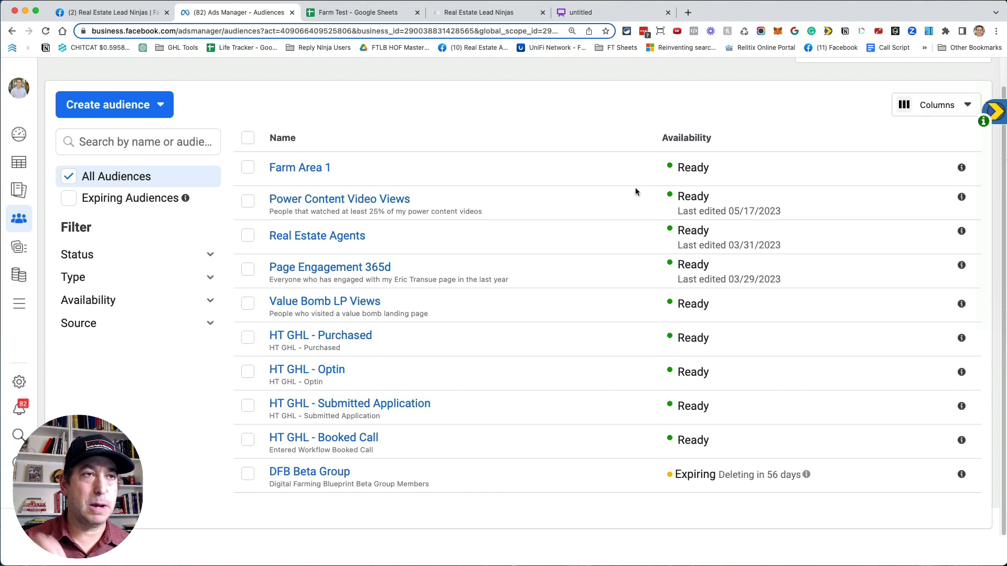
click(485, 13)
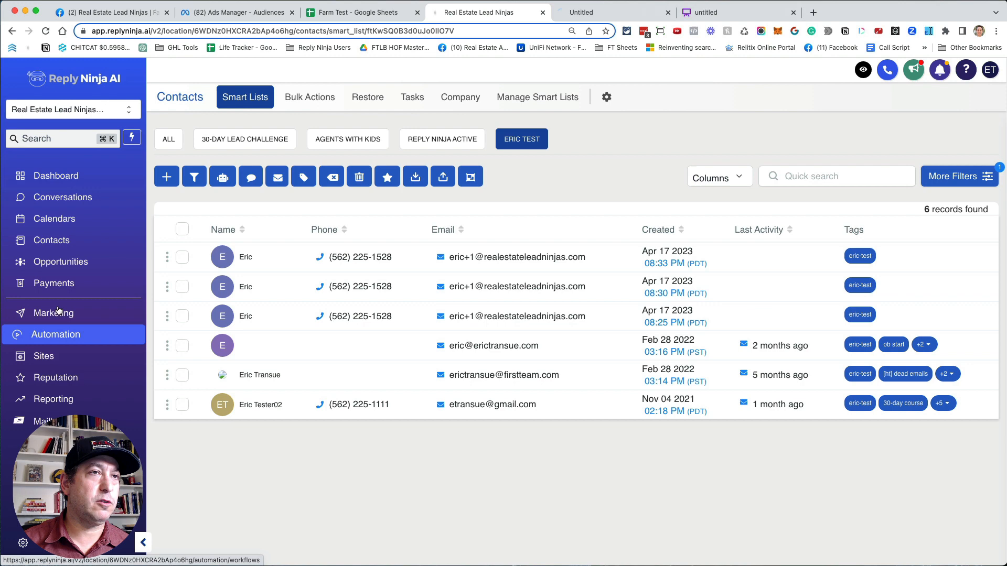
Create a workflow in Automation with a Contact Tag trigger for Tag Added = 30-day course.
click(55, 335)
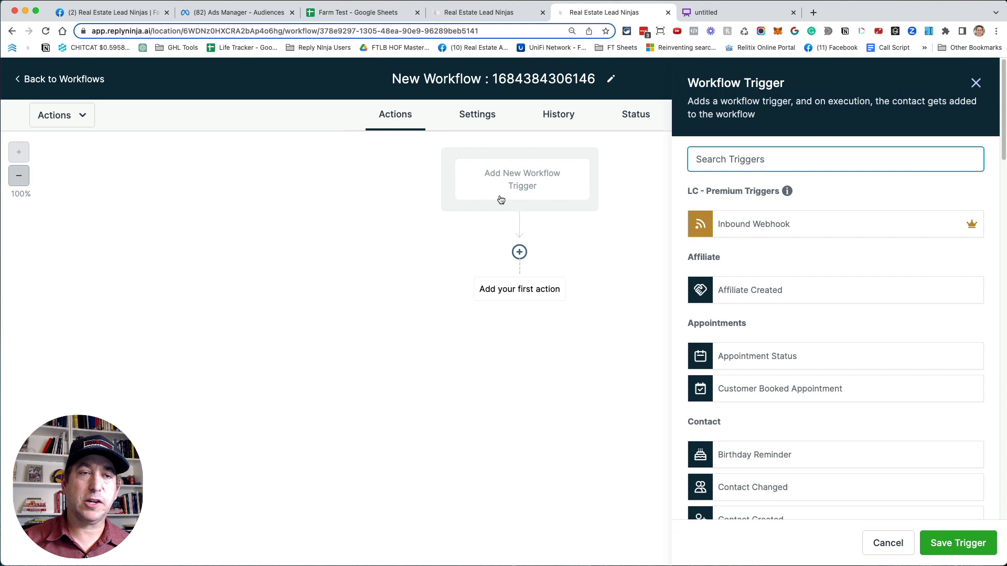
click(750, 518)
text(Contact Tag 30-day Course)
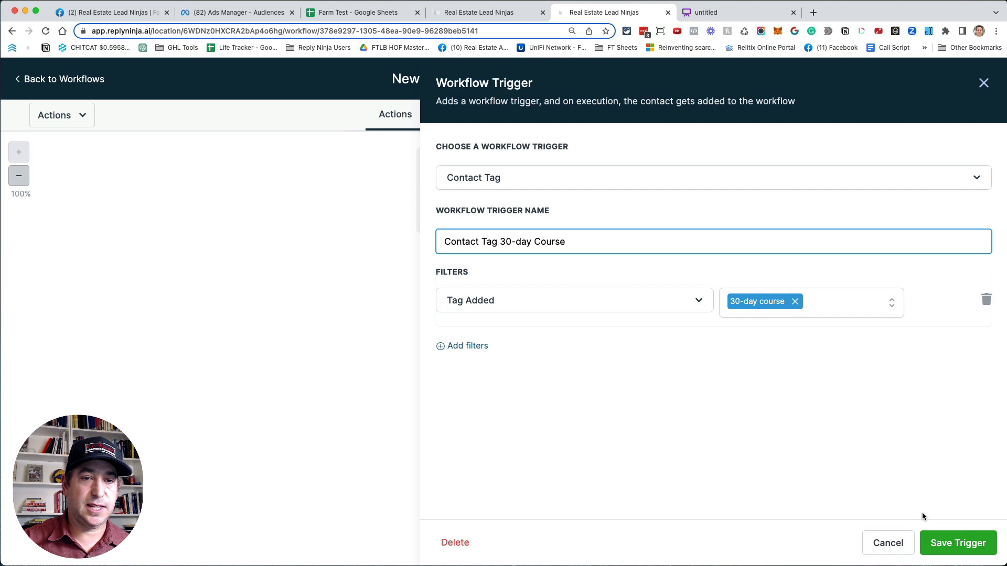
Save the trigger and set a Facebook Add To Custom Audience action for Real Estate Lead Ninjas, audience Farm Area 1.
click(958, 544)
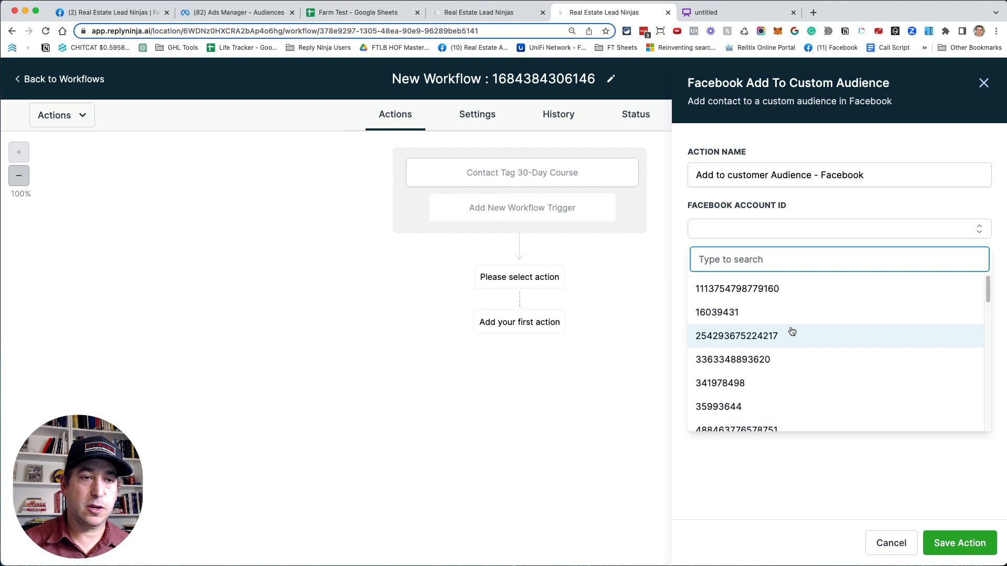
click(736, 336)
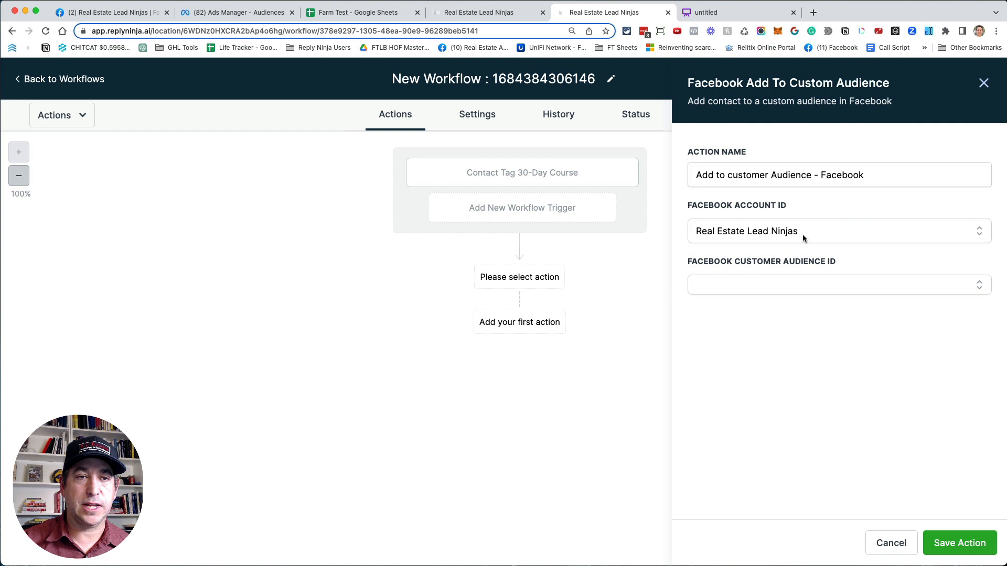
click(839, 285)
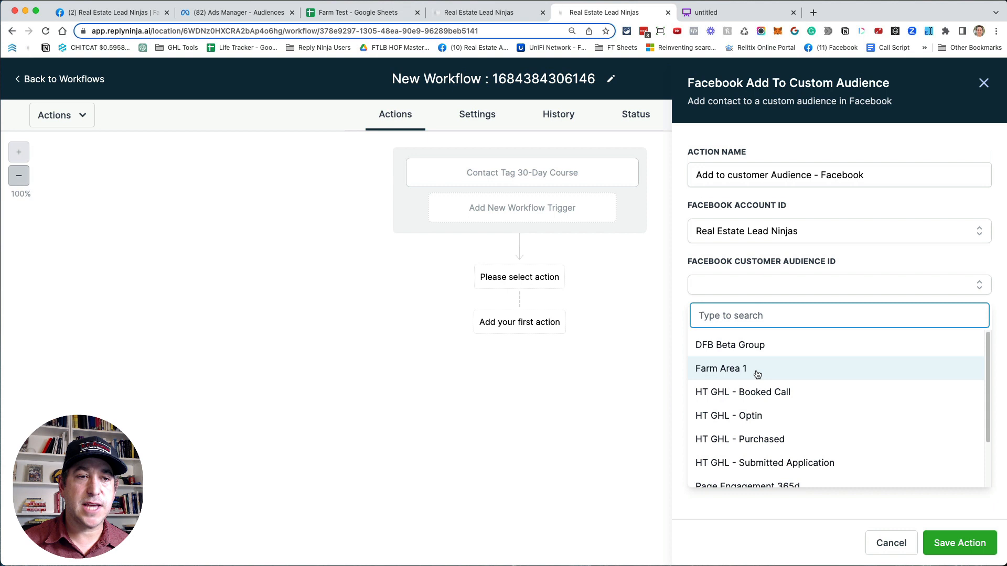
click(721, 370)
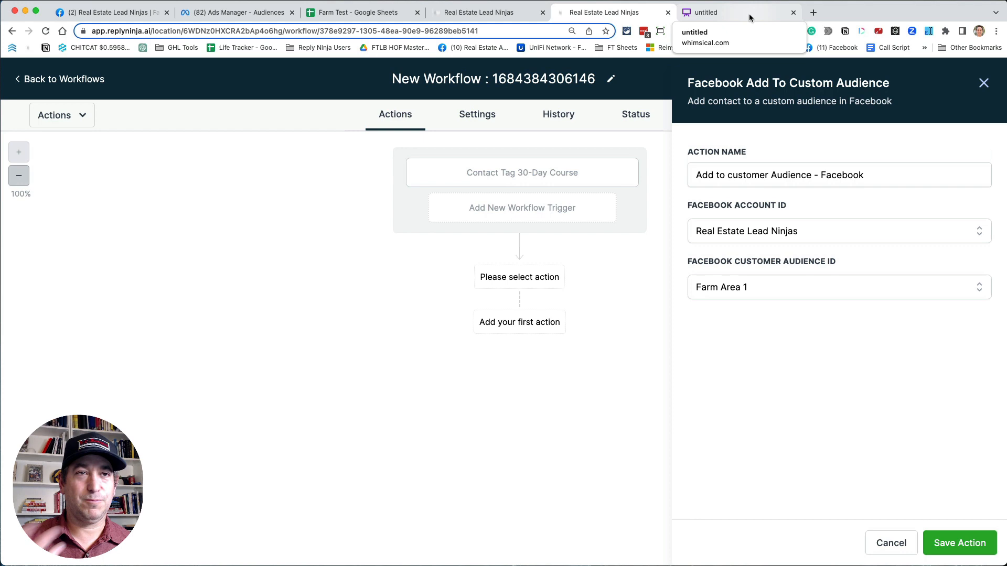
Connect Videos 1–2 to Custom Audience 01, add Custom Audience 2 for Videos 2–3, and fill Video 3 green.
click(723, 12)
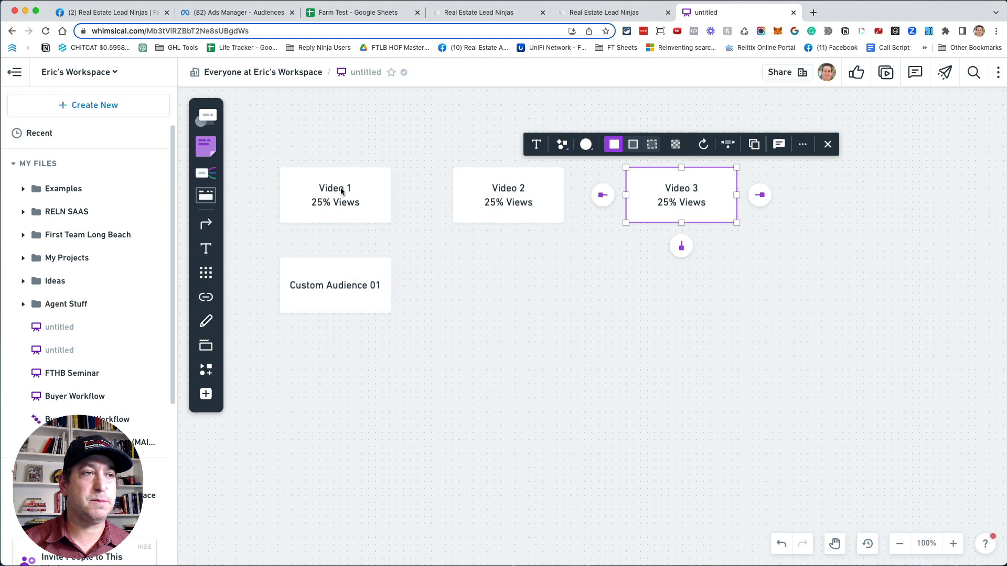
click(335, 195)
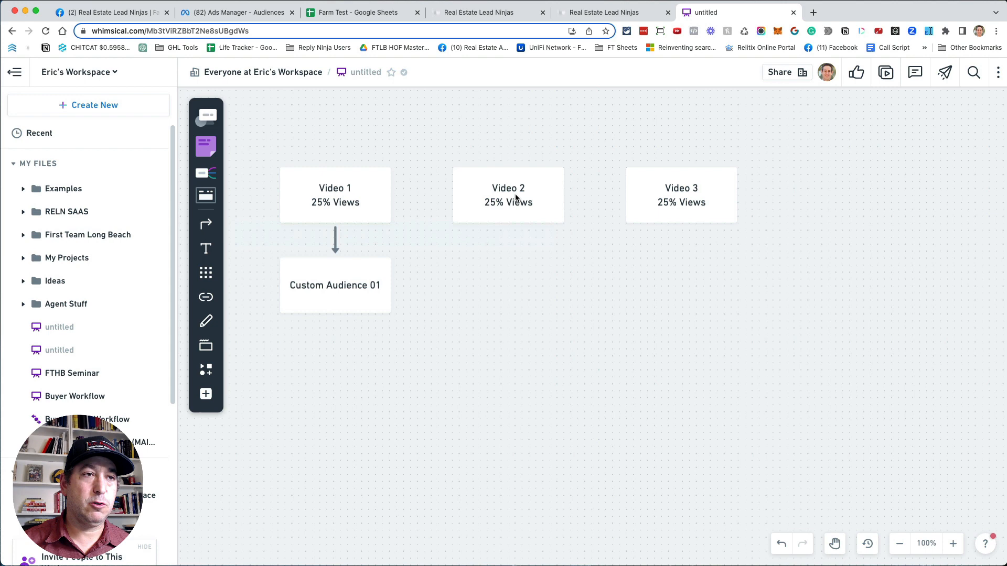
drag(508, 225, 399, 286)
text(Custom Audience 2)
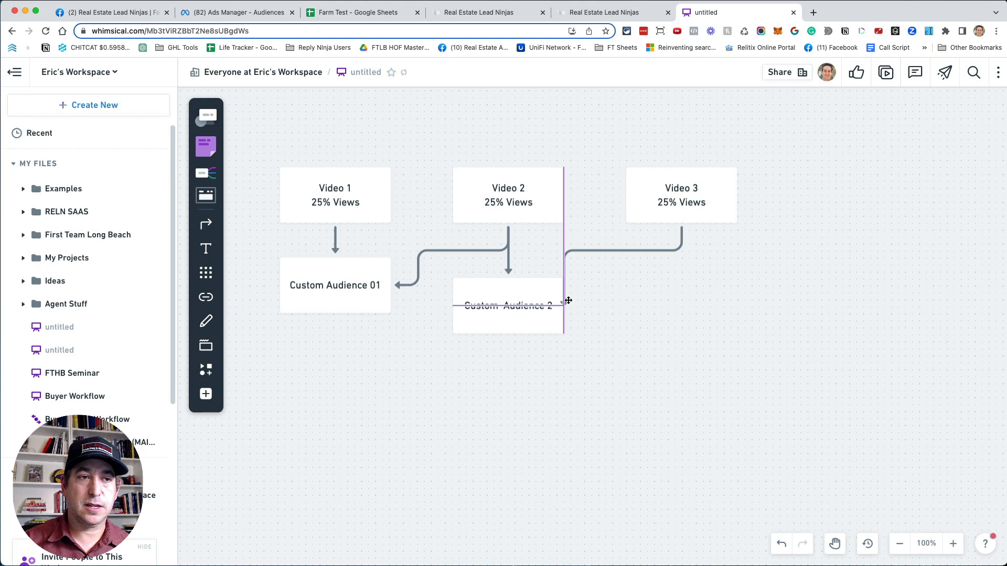
click(577, 189)
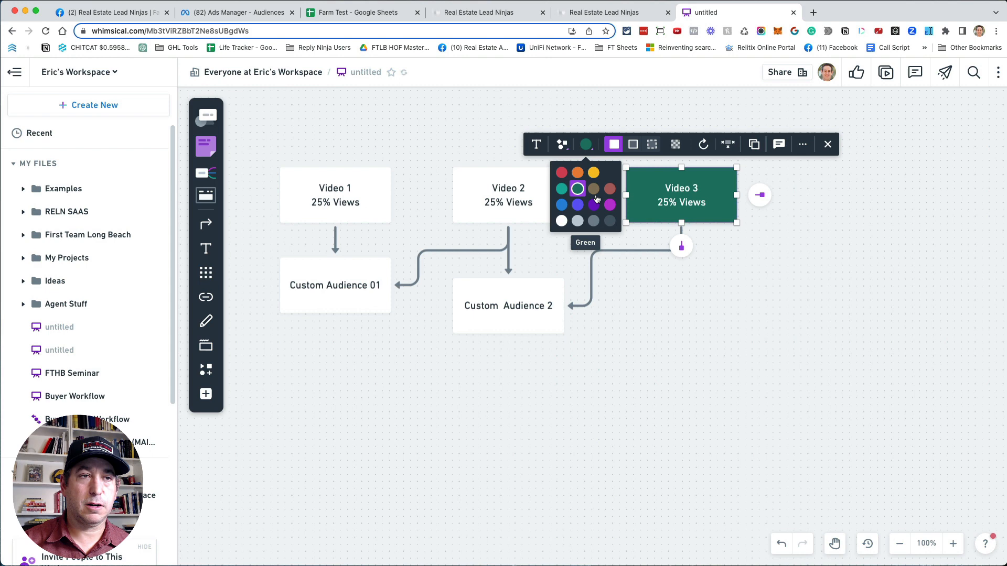
click(509, 210)
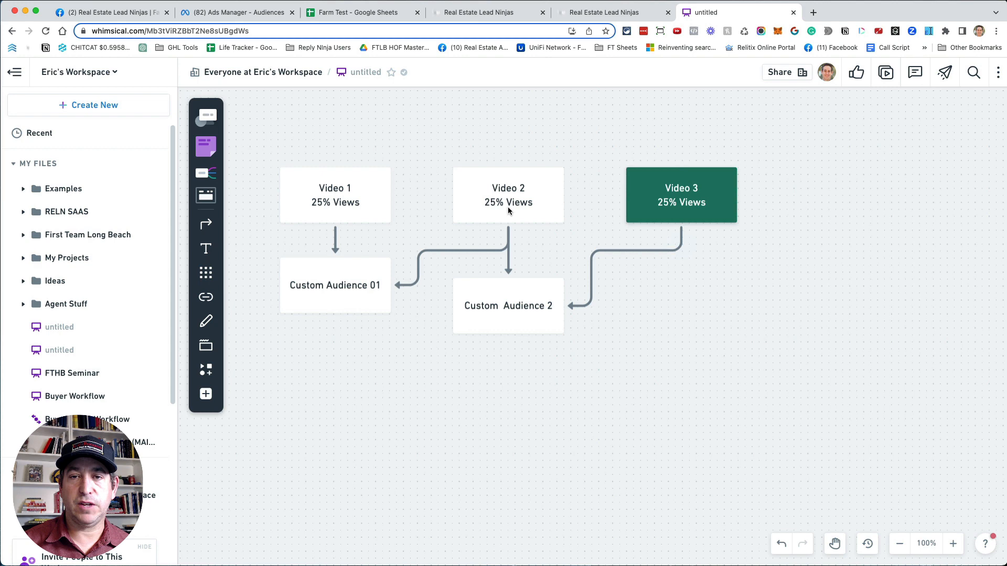
mouse_move(328, 169)
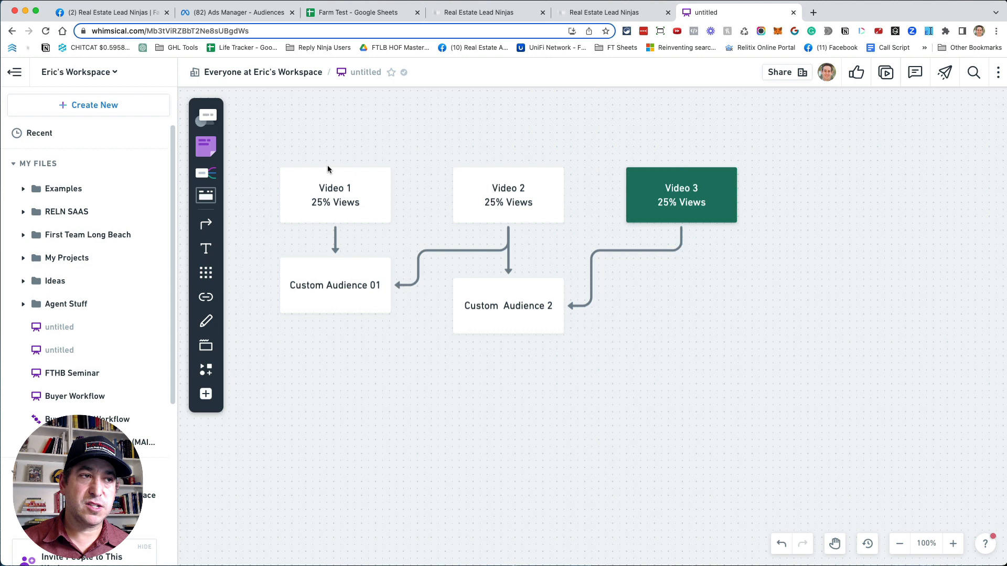
Extend the funnel diagram with a green Custom Audience 3 under Video 3 and a 'CTA - Buyer' box feeding it.
click(509, 195)
text(Custom Audience 3)
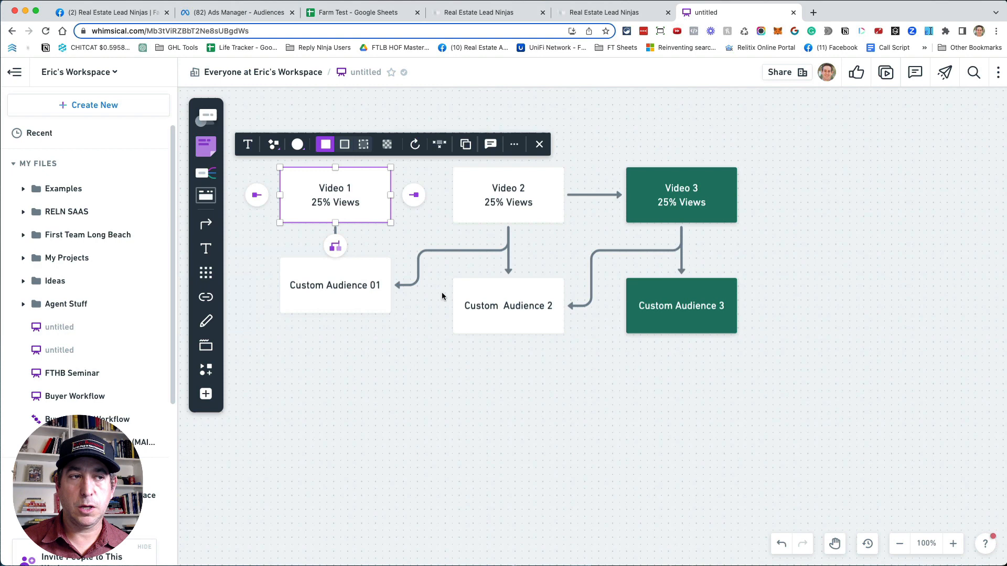
mouse_move(690, 219)
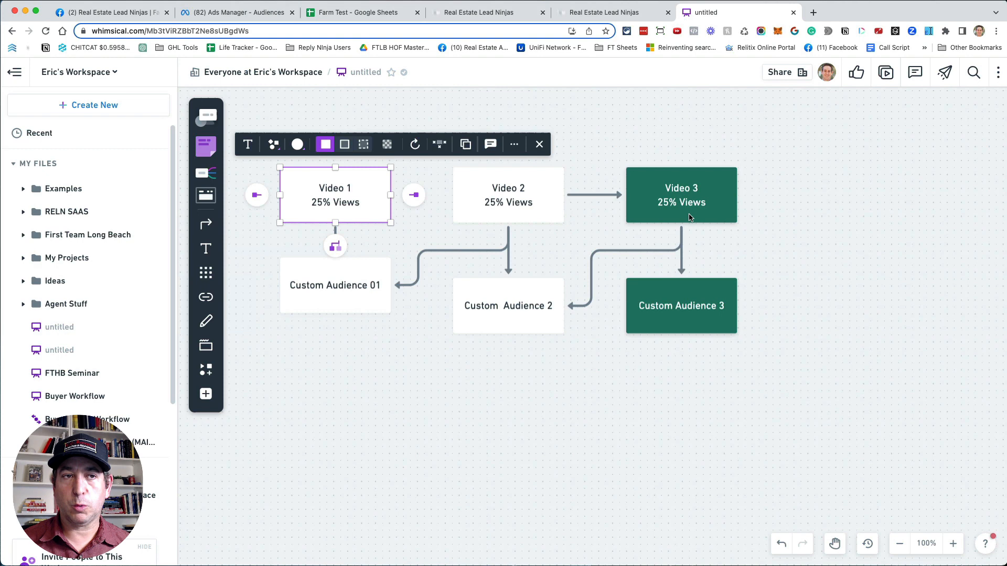
mouse_move(680, 209)
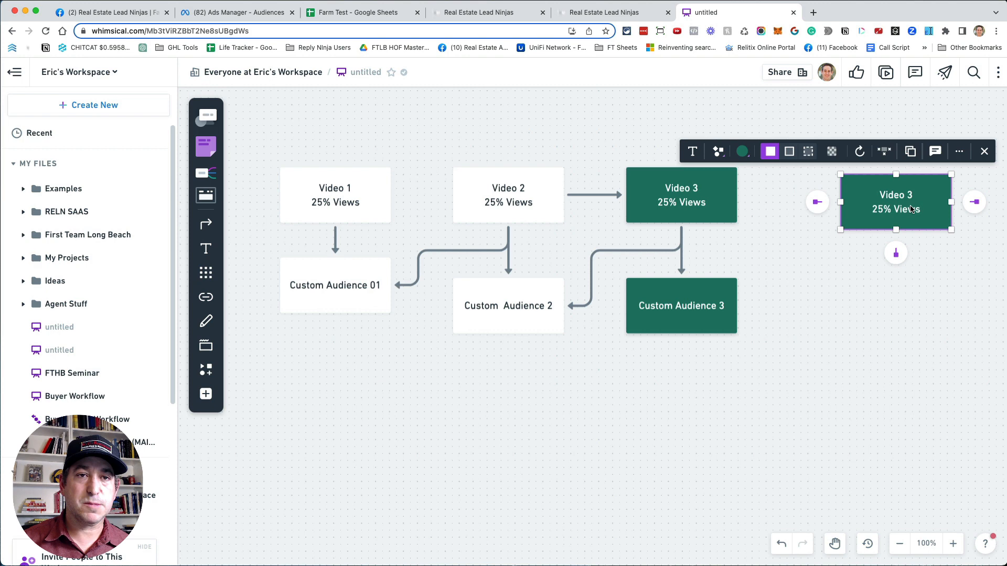
text(CTA - Buyer)
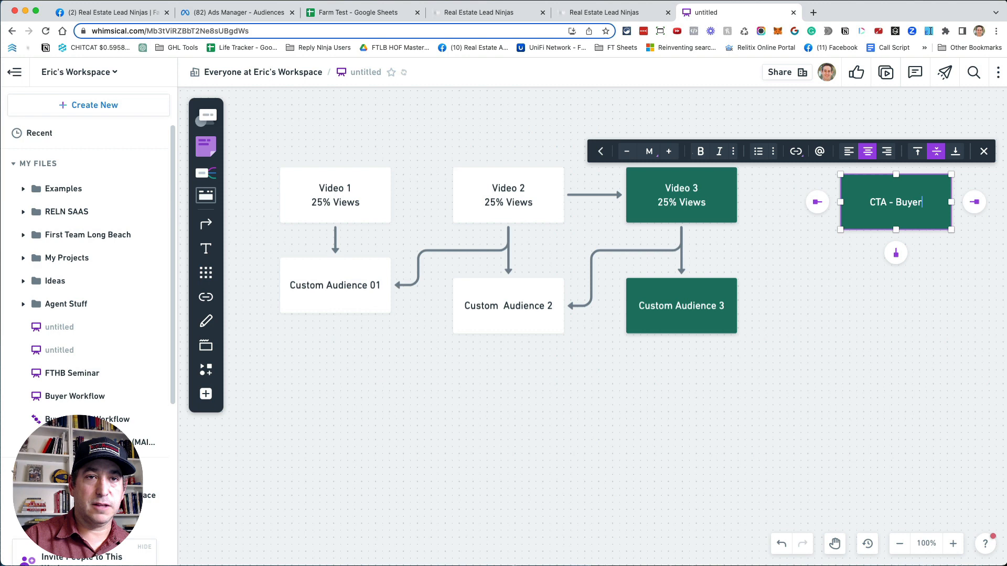
key(Backspace)
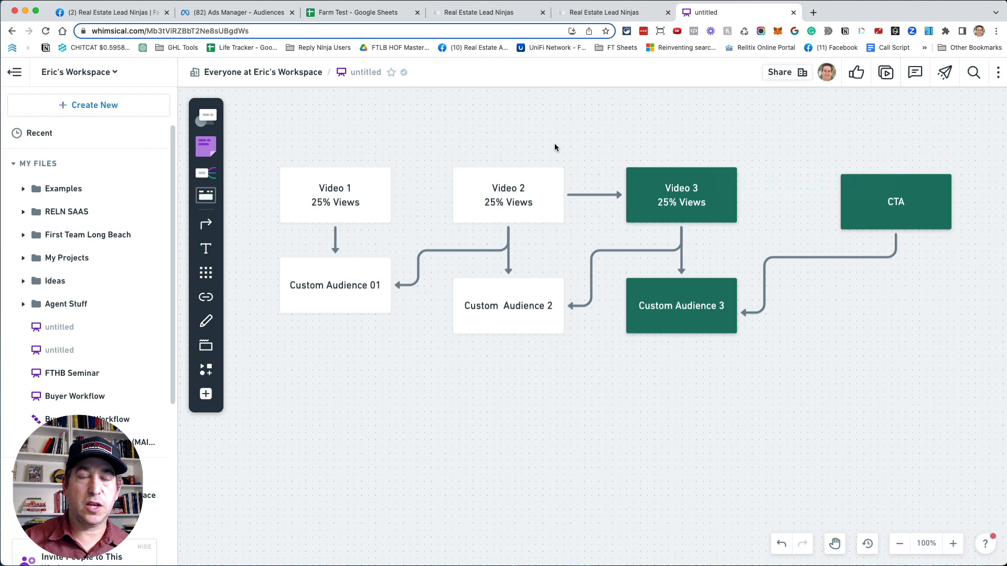
mouse_move(733, 206)
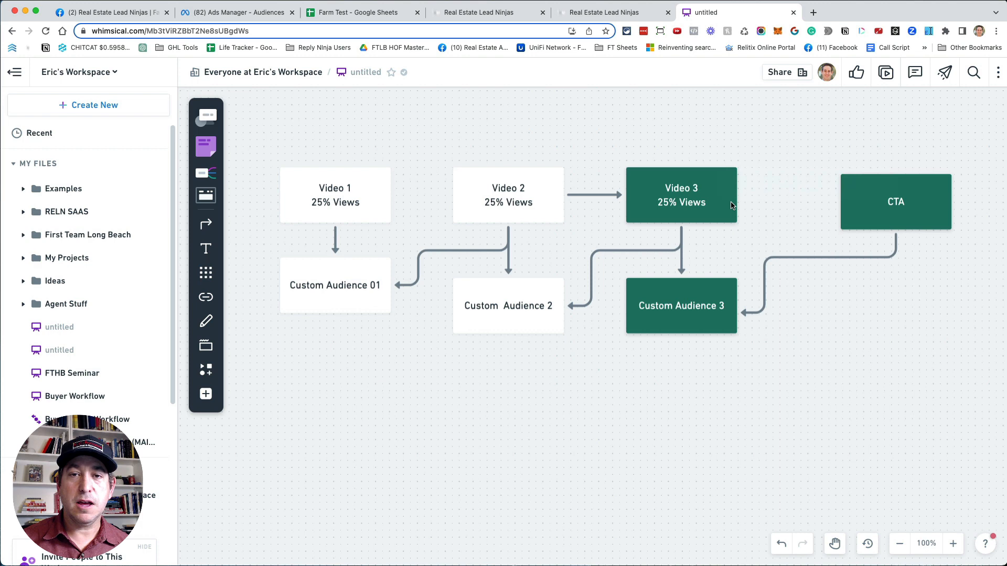
click(682, 306)
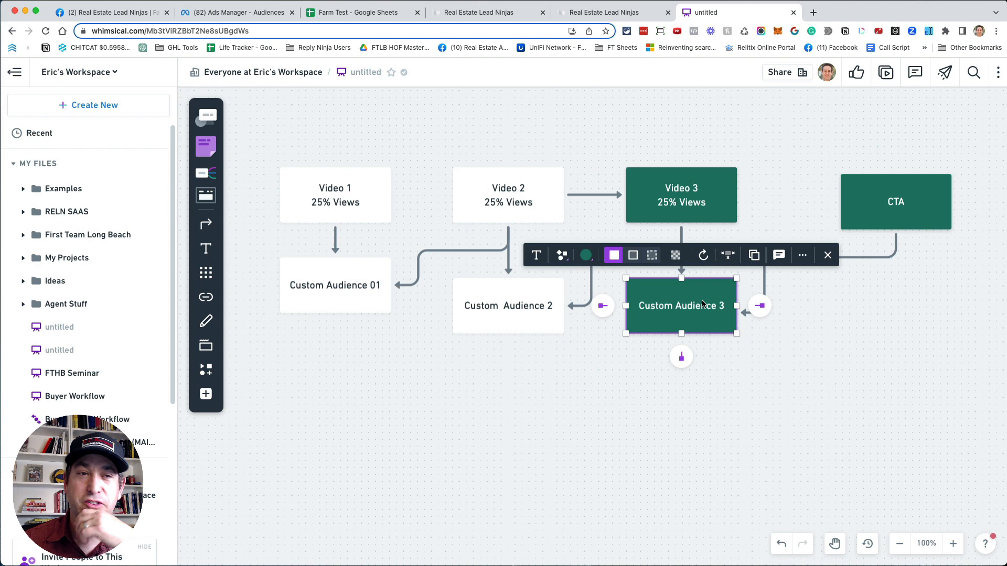
click(814, 361)
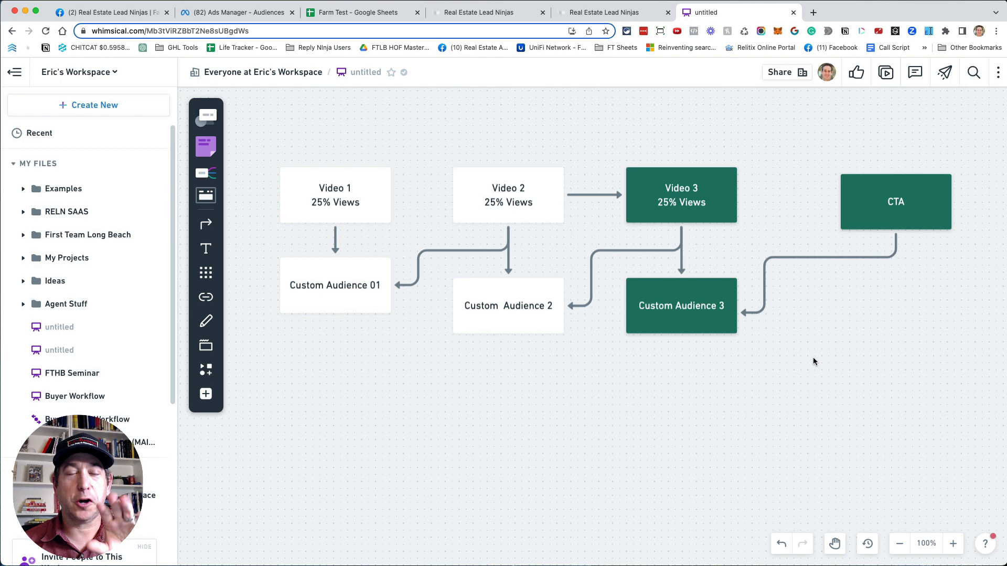
mouse_move(870, 357)
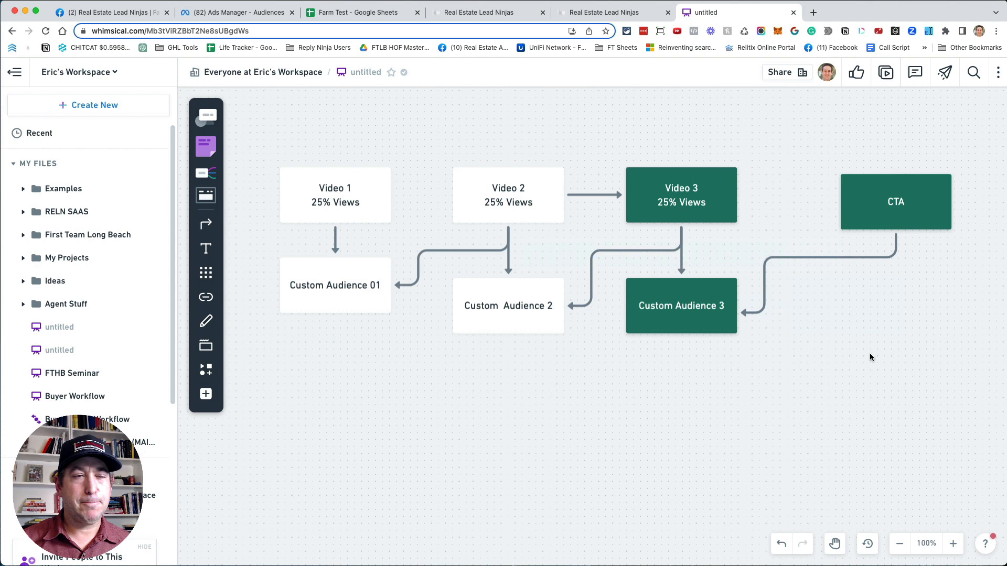